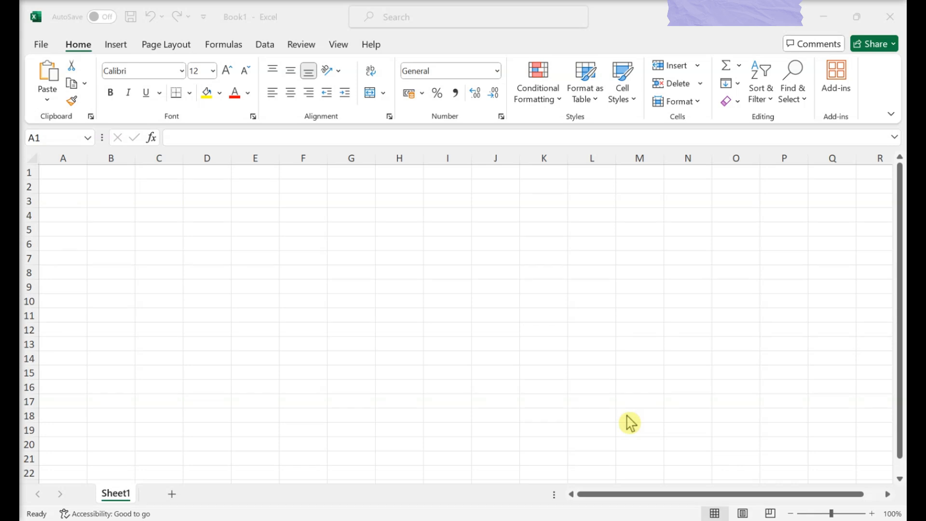
- In Excel Options' Customize Ribbon settings, tick Developer in the Main Tabs list
{"action": "left_click", "coordinate": [40, 31]}
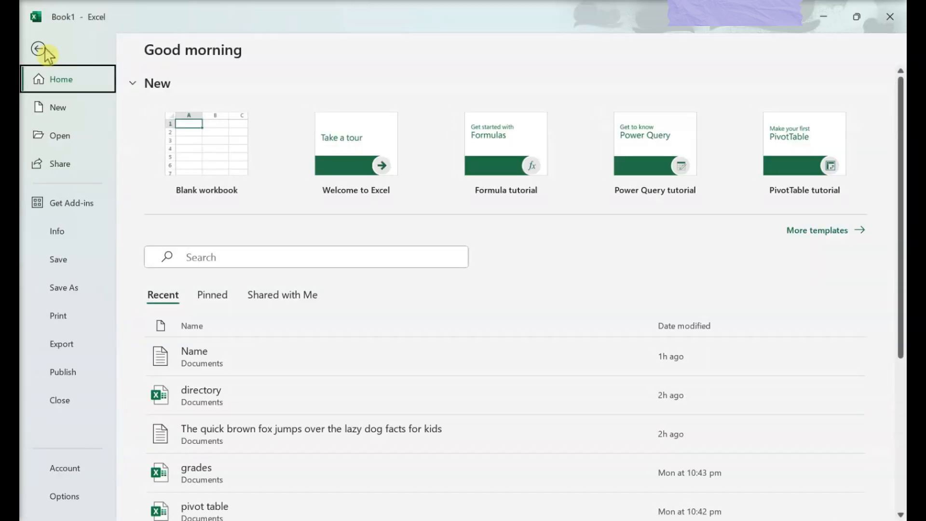
{"action": "left_click", "coordinate": [64, 496]}
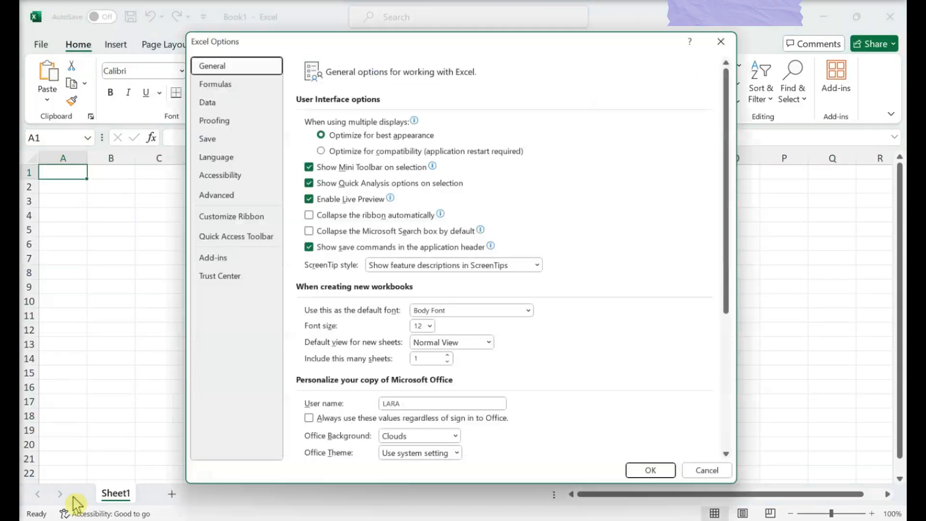
{"action": "left_click", "coordinate": [224, 216]}
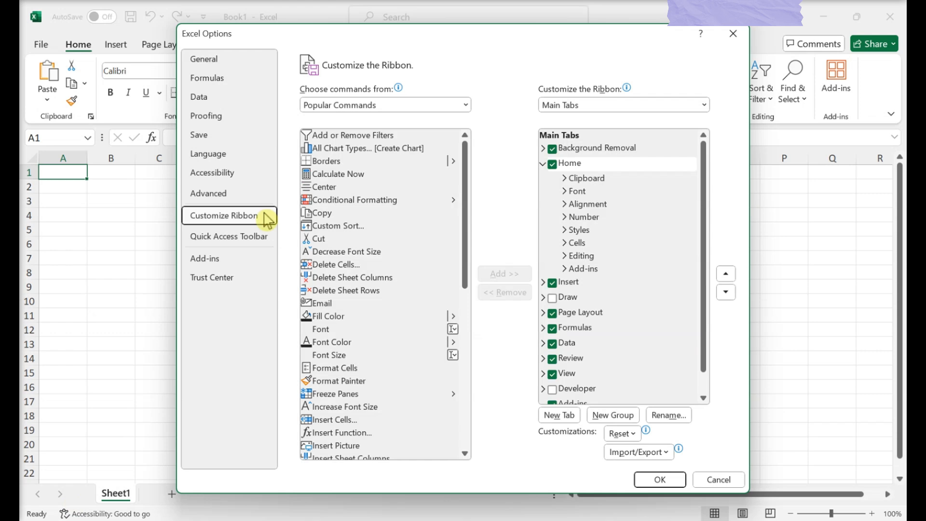
{"action": "scroll", "scroll_direction": "down", "scroll_amount": 3}
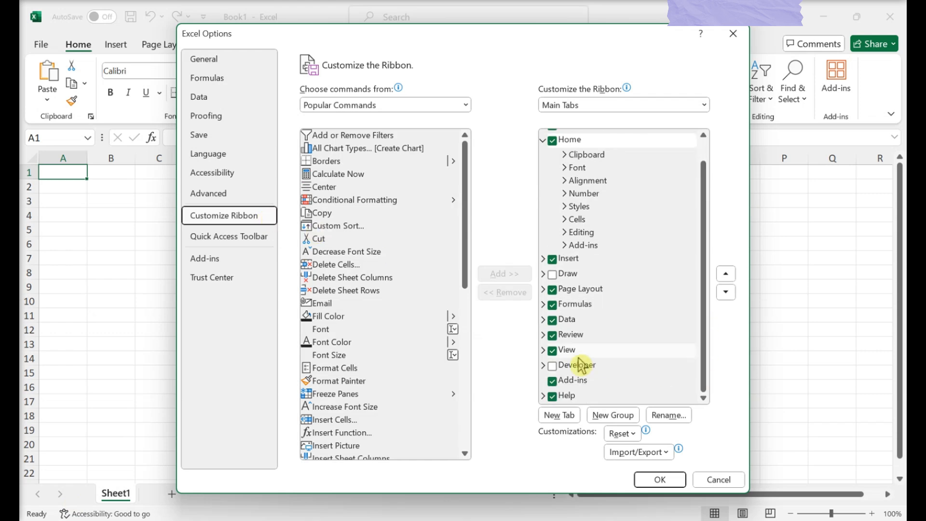
{"action": "left_click", "coordinate": [553, 365]}
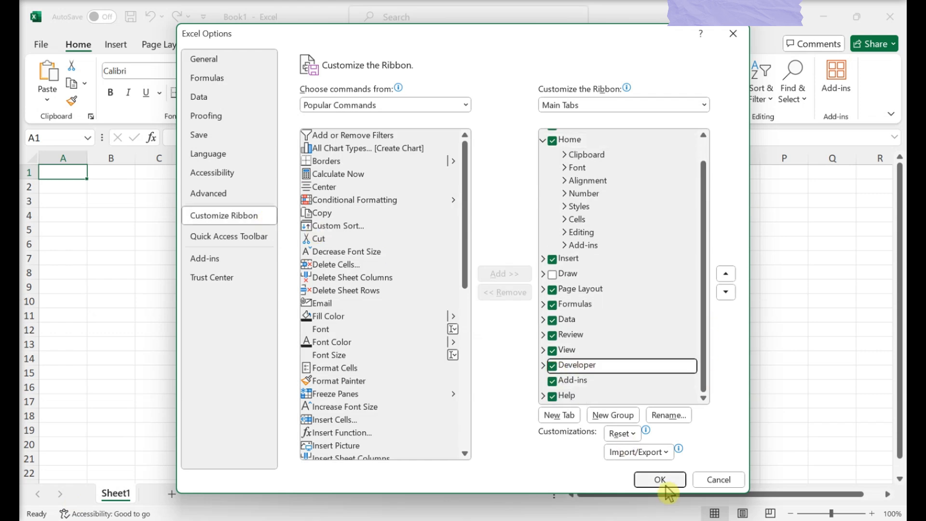
- Confirm the Developer ribbon change, enter 'Name' in A1, and show the Developer tab
{"action": "left_click", "coordinate": [659, 480]}
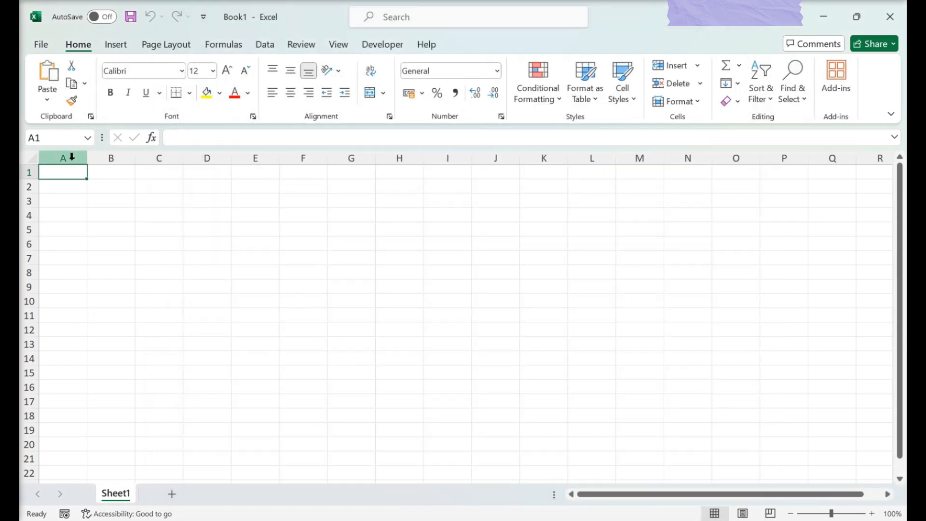
{"action": "type", "text": "Name"}
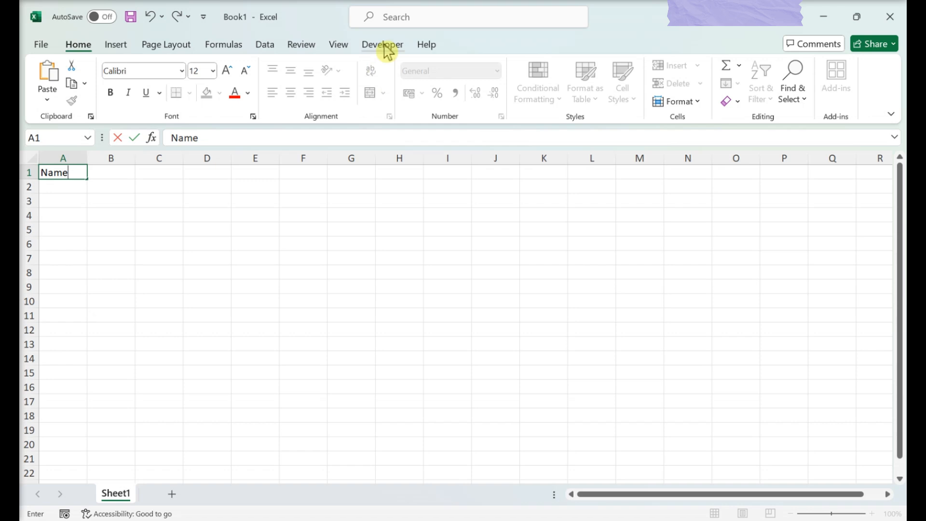
{"action": "left_click", "coordinate": [382, 45]}
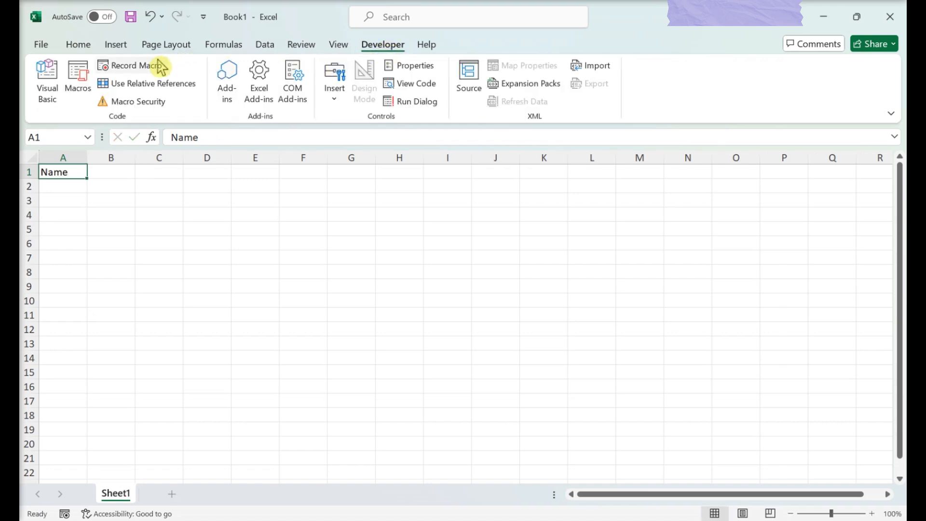
- Record Macro1 with shortcut key e, stored in This Workbook, then stop recording
{"action": "left_click", "coordinate": [136, 66]}
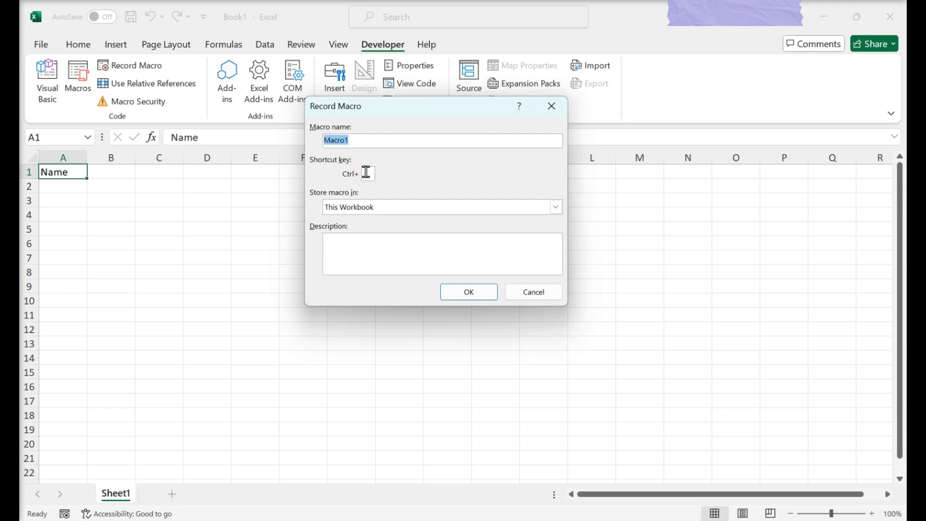
{"action": "left_click", "coordinate": [368, 174]}
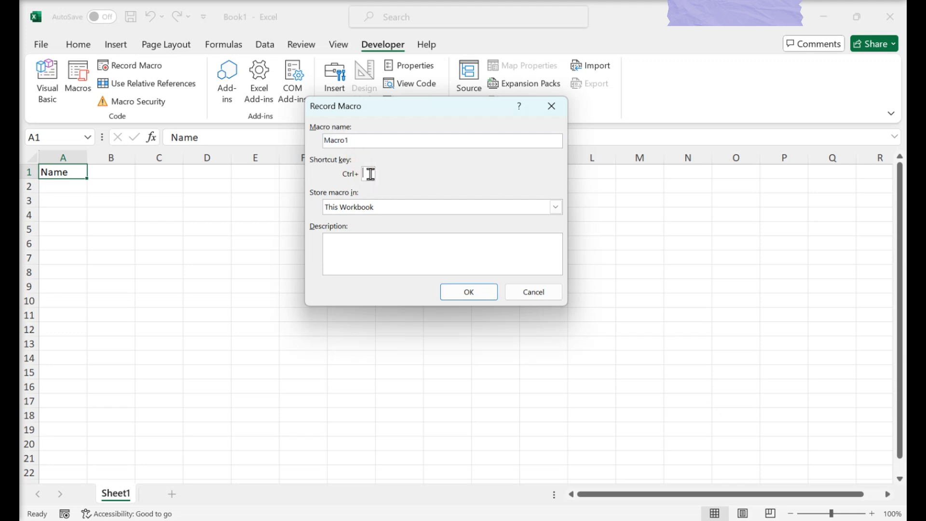
{"action": "type", "text": "e"}
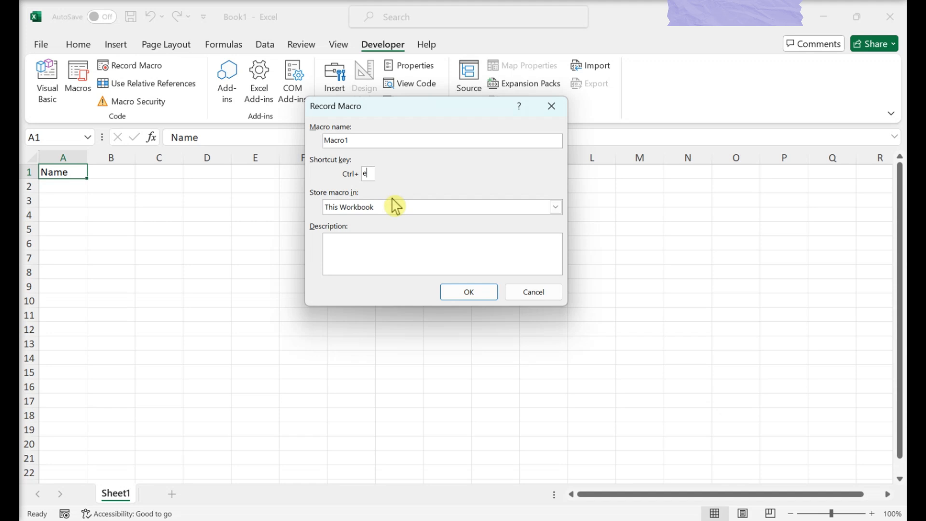
{"action": "left_click", "coordinate": [555, 207]}
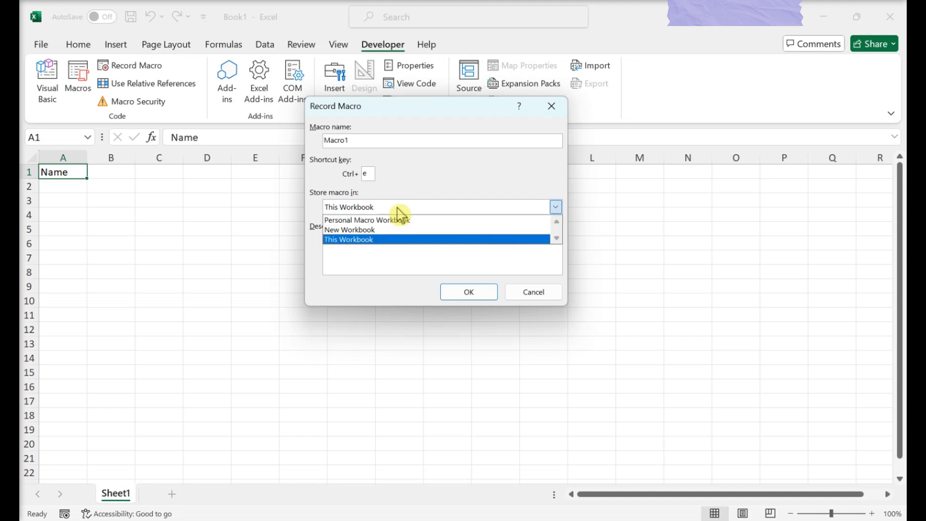
{"action": "left_click", "coordinate": [348, 239]}
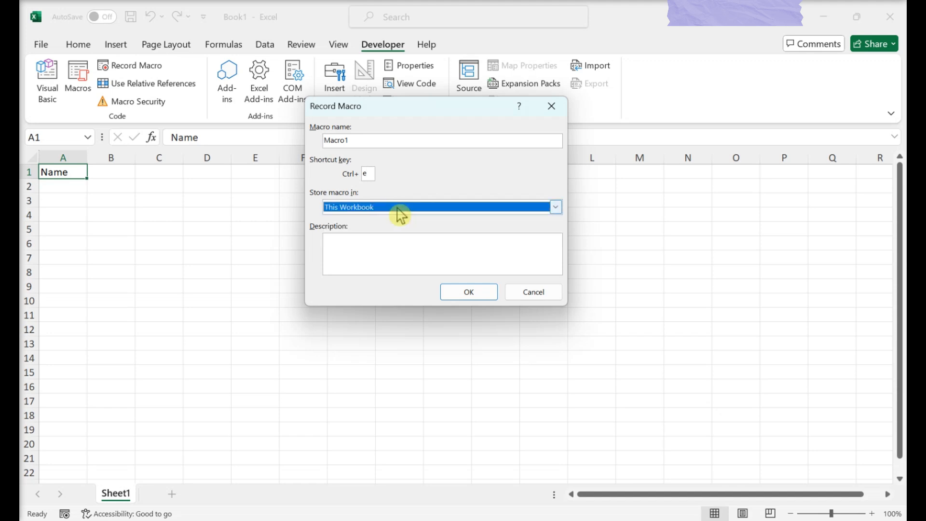
{"action": "mouse_move", "coordinate": [475, 312]}
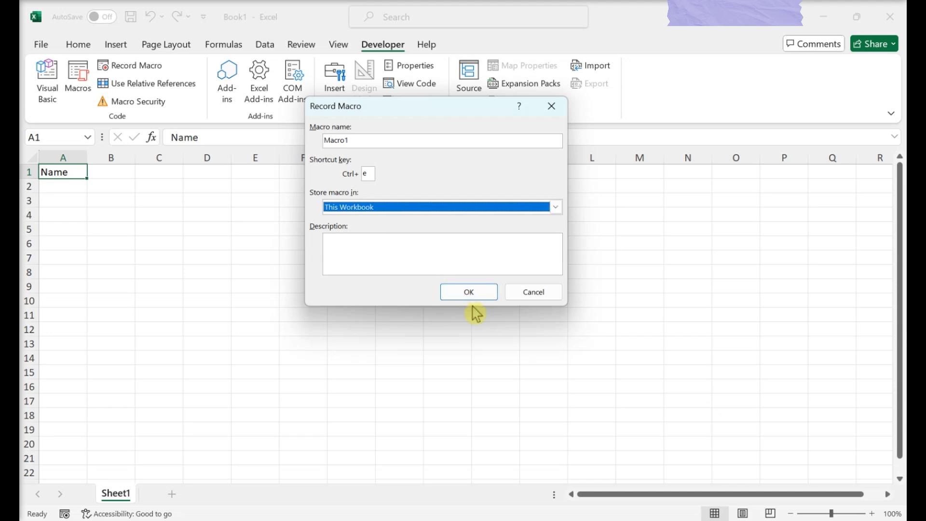
{"action": "left_click", "coordinate": [468, 291]}
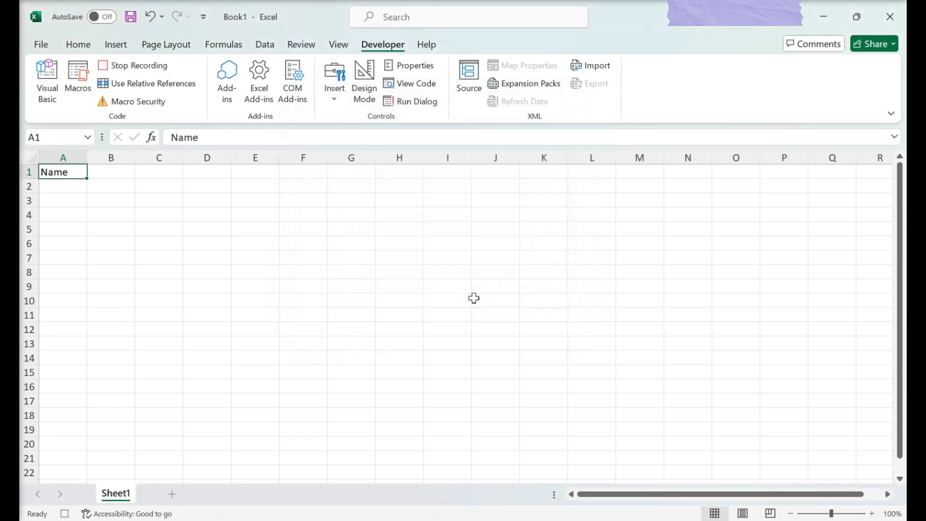
{"action": "mouse_move", "coordinate": [126, 75]}
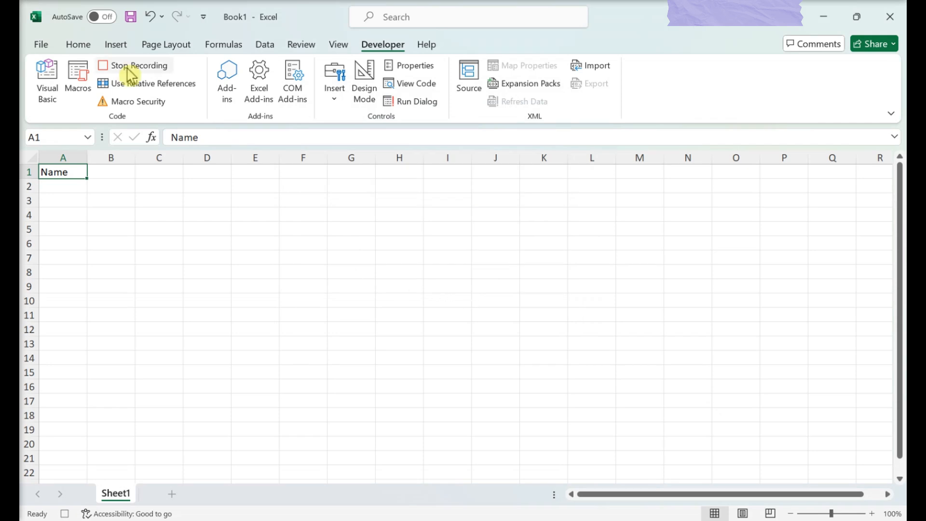
{"action": "left_click", "coordinate": [135, 65]}
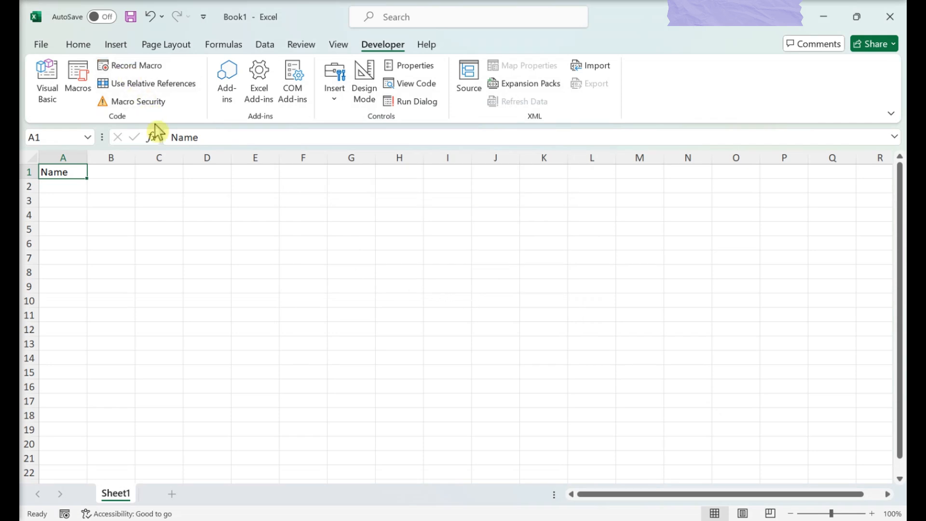
- Save as Excel Macro-Enabled Workbook 'Macro' and reopen it from File Explorer
{"action": "left_click", "coordinate": [41, 44]}
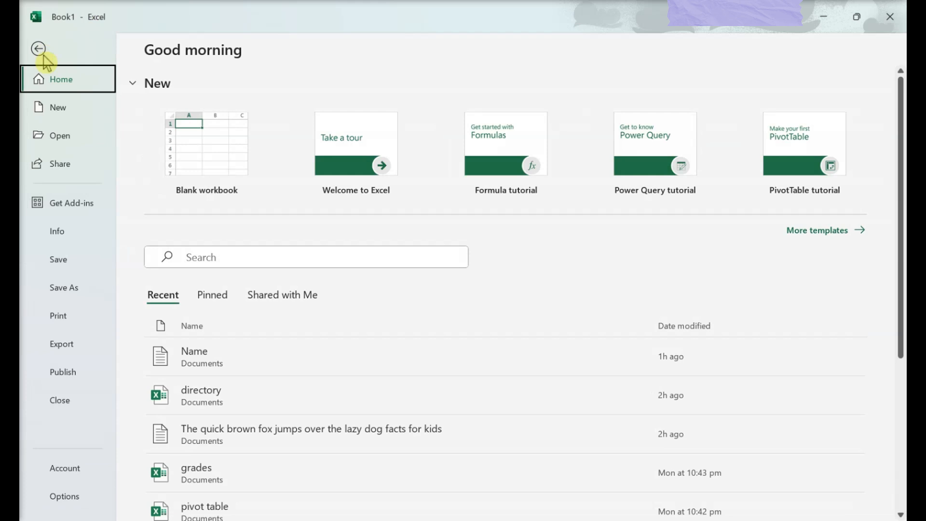
{"action": "left_click", "coordinate": [64, 288]}
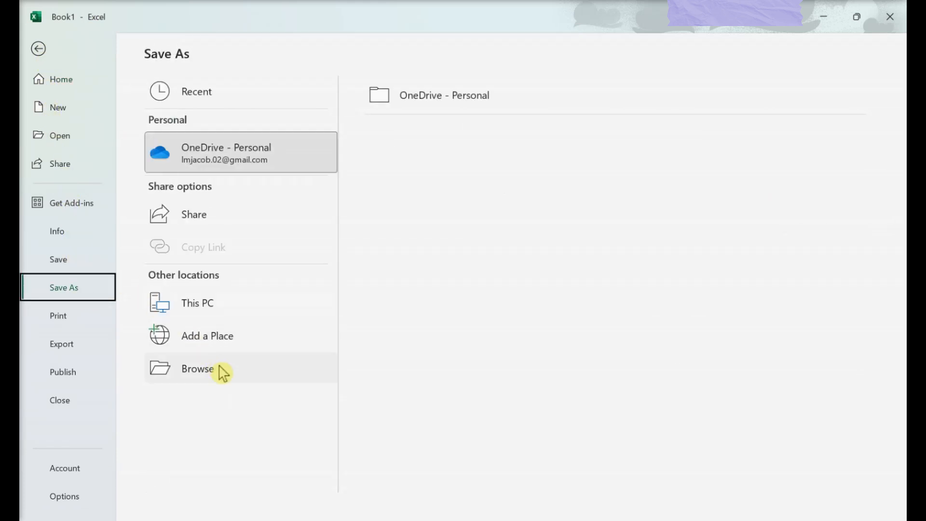
{"action": "left_click", "coordinate": [197, 369]}
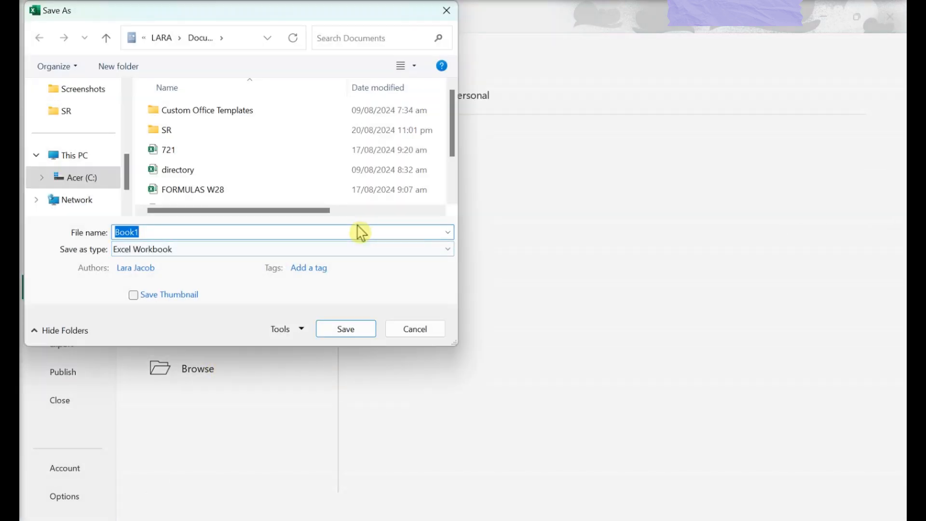
{"action": "type", "text": "Macro"}
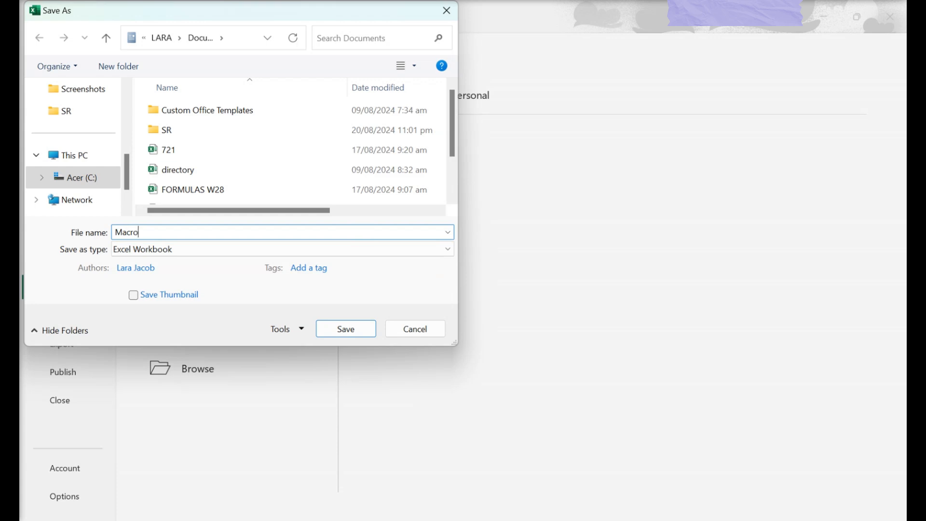
{"action": "left_click", "coordinate": [283, 249]}
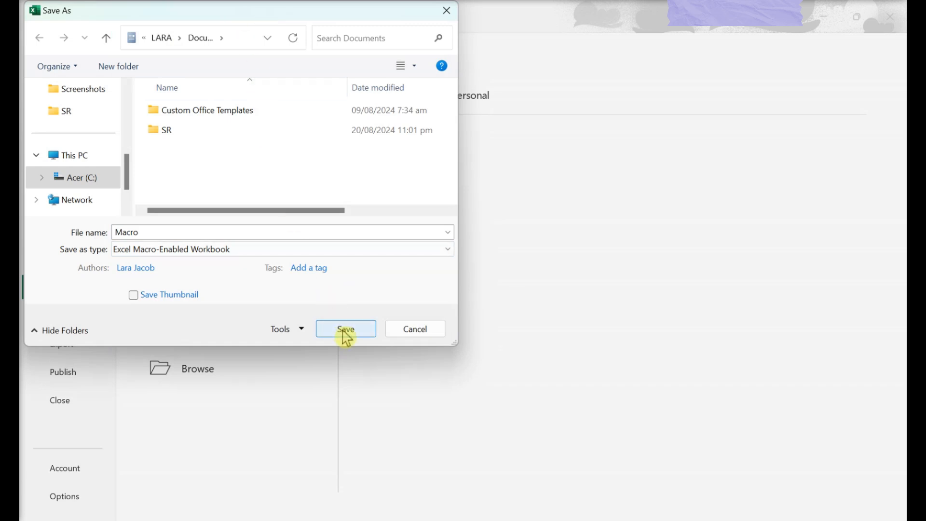
{"action": "left_click", "coordinate": [346, 328]}
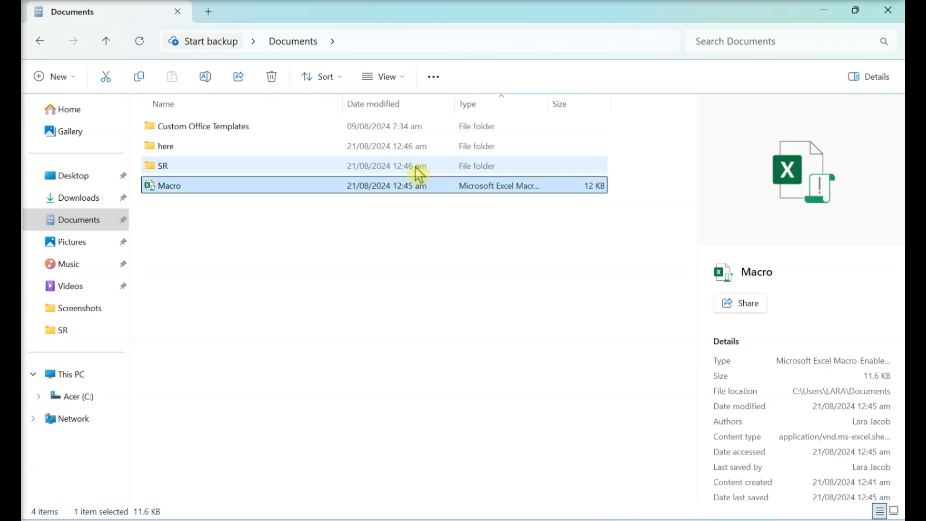
{"action": "double_click", "coordinate": [169, 186]}
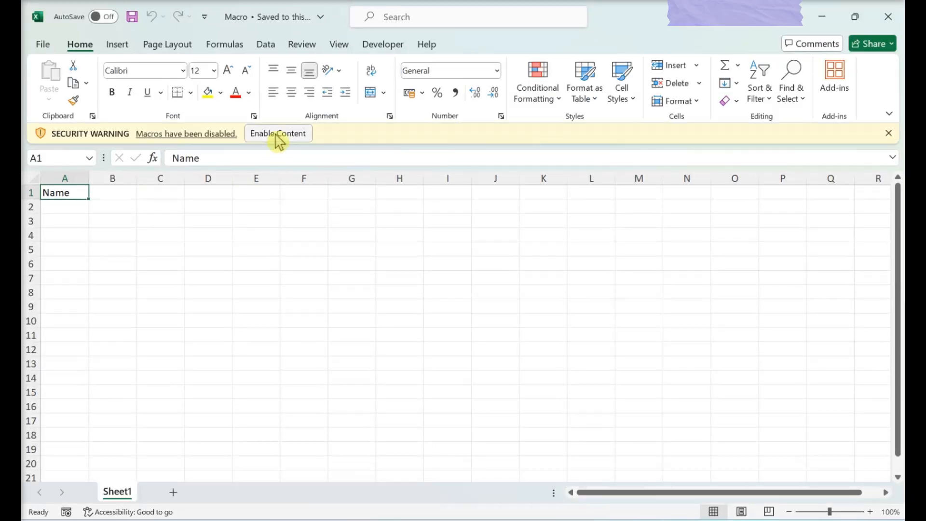
- Enable Content on the security warning, then run Macro1 from the Developer Macros list
{"action": "left_click", "coordinate": [278, 133]}
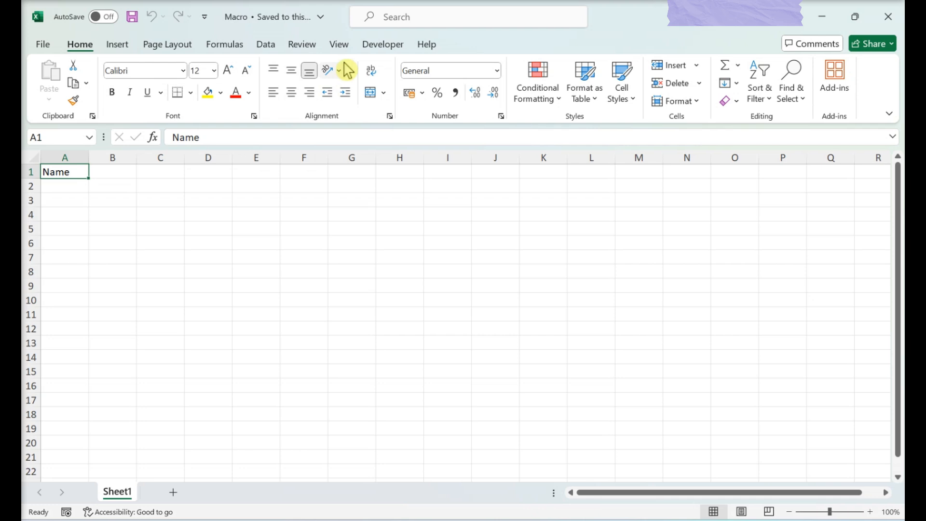
{"action": "left_click", "coordinate": [383, 44]}
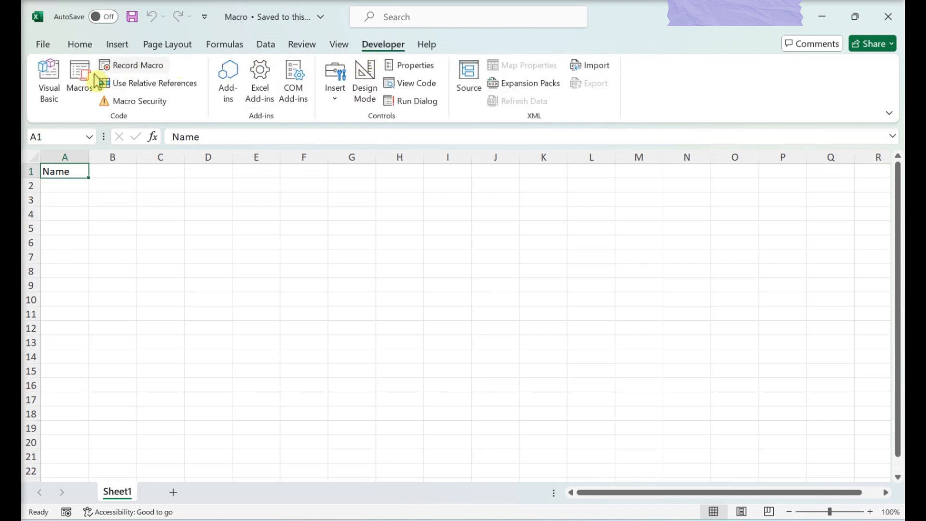
{"action": "left_click", "coordinate": [78, 72]}
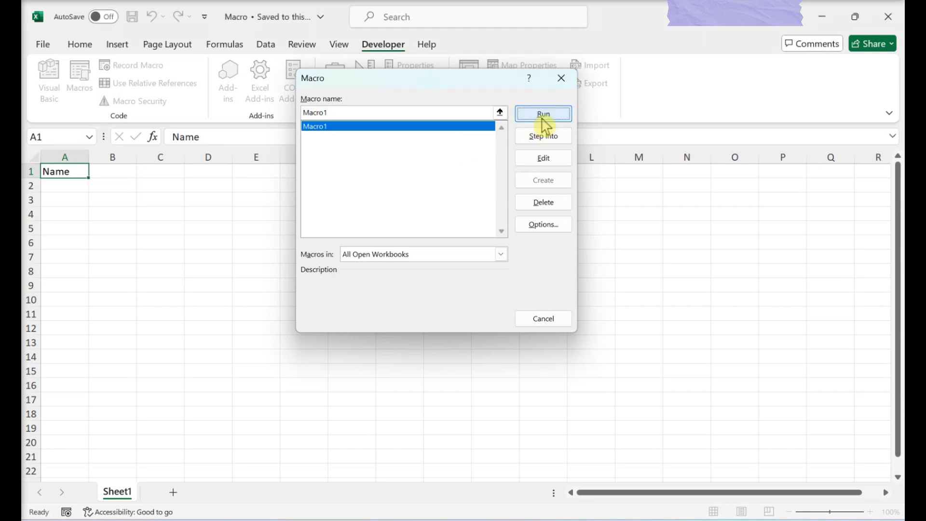
{"action": "left_click", "coordinate": [543, 114]}
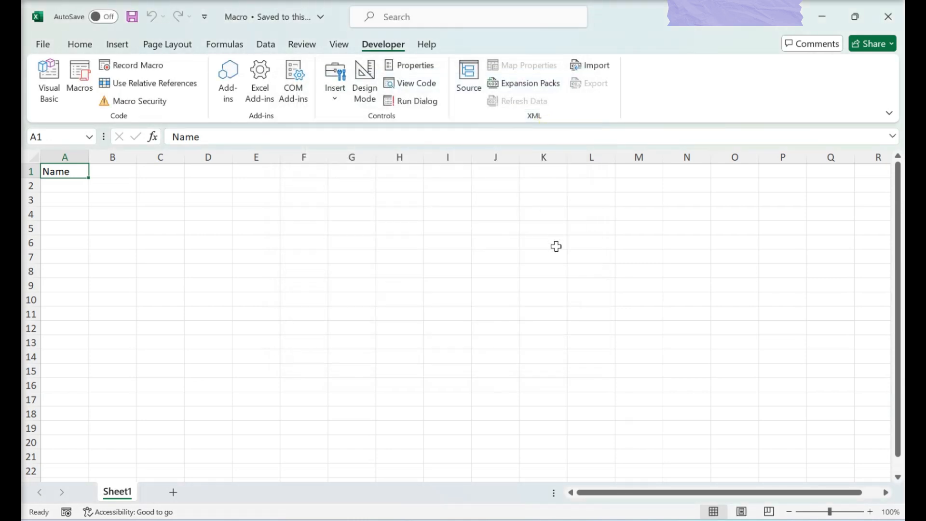